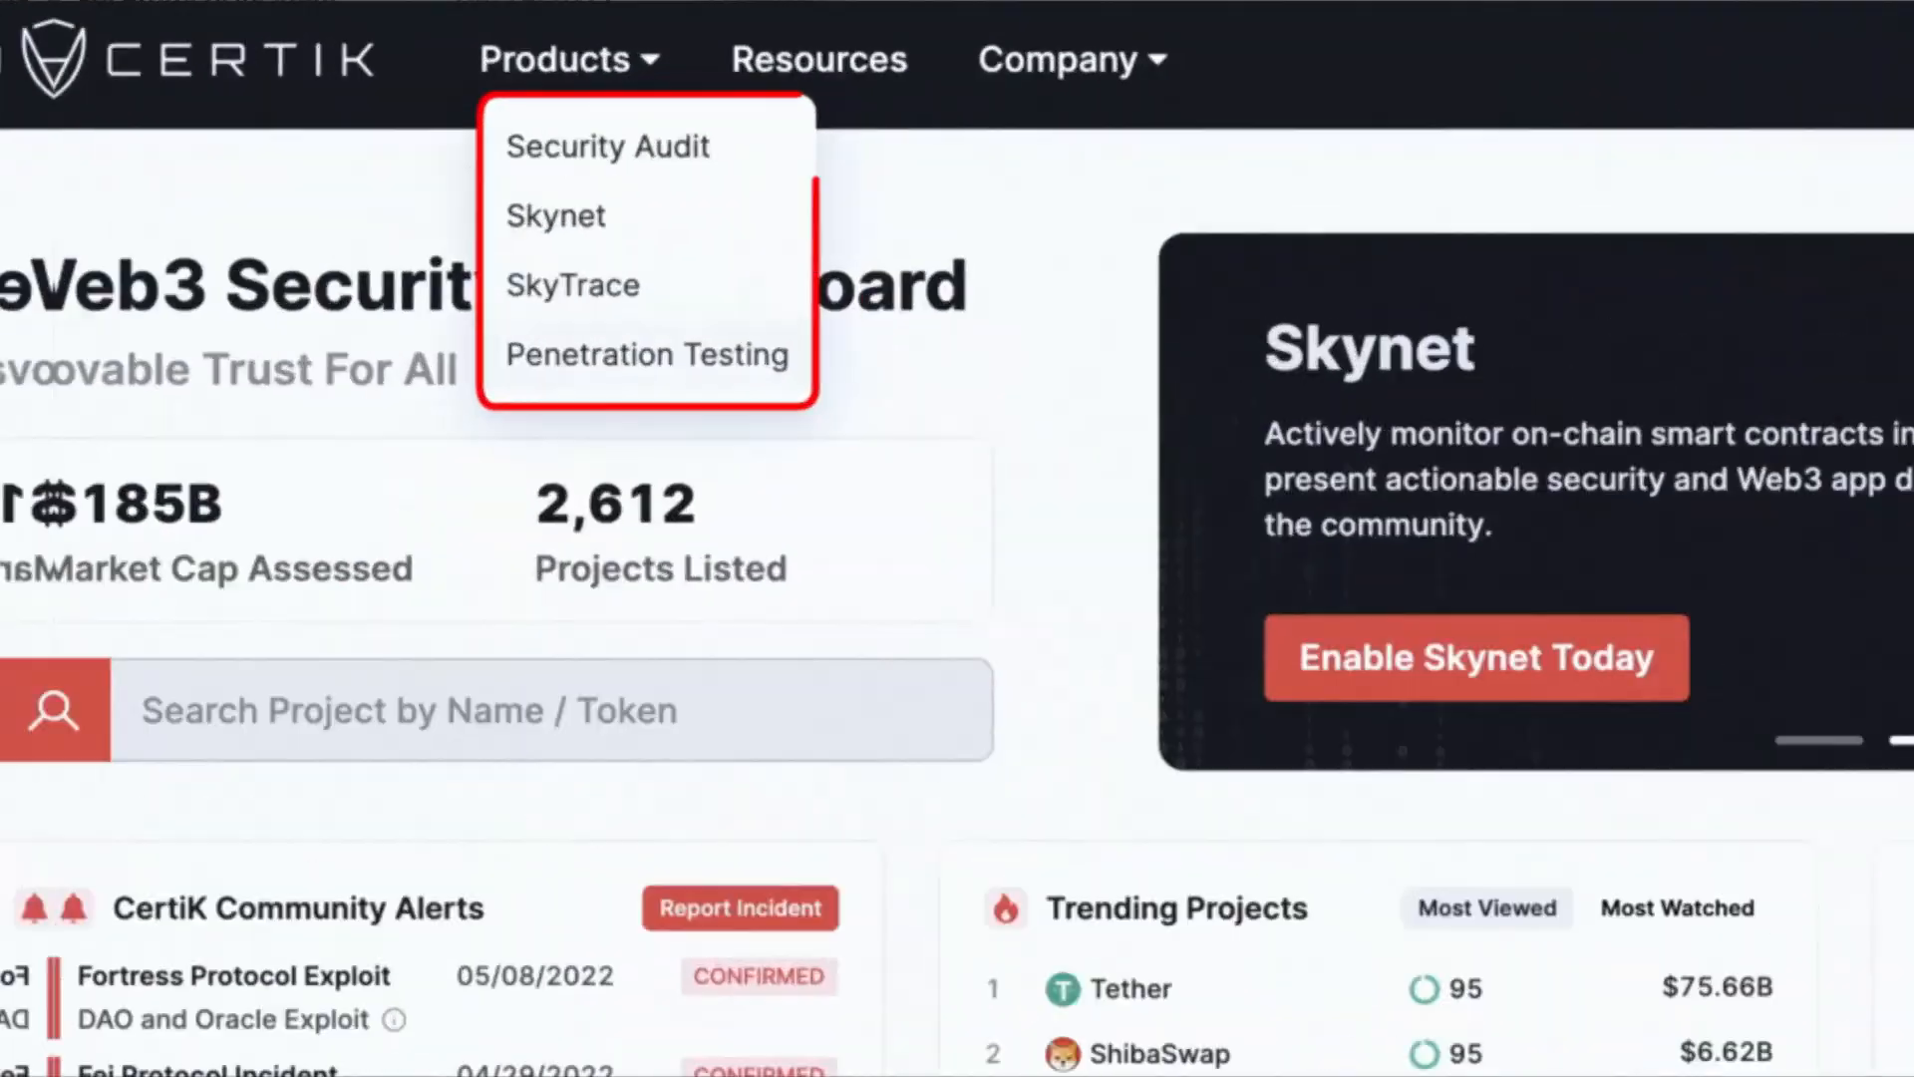
- Choose Security Audit from the Products menu to load its product page
click(647, 355)
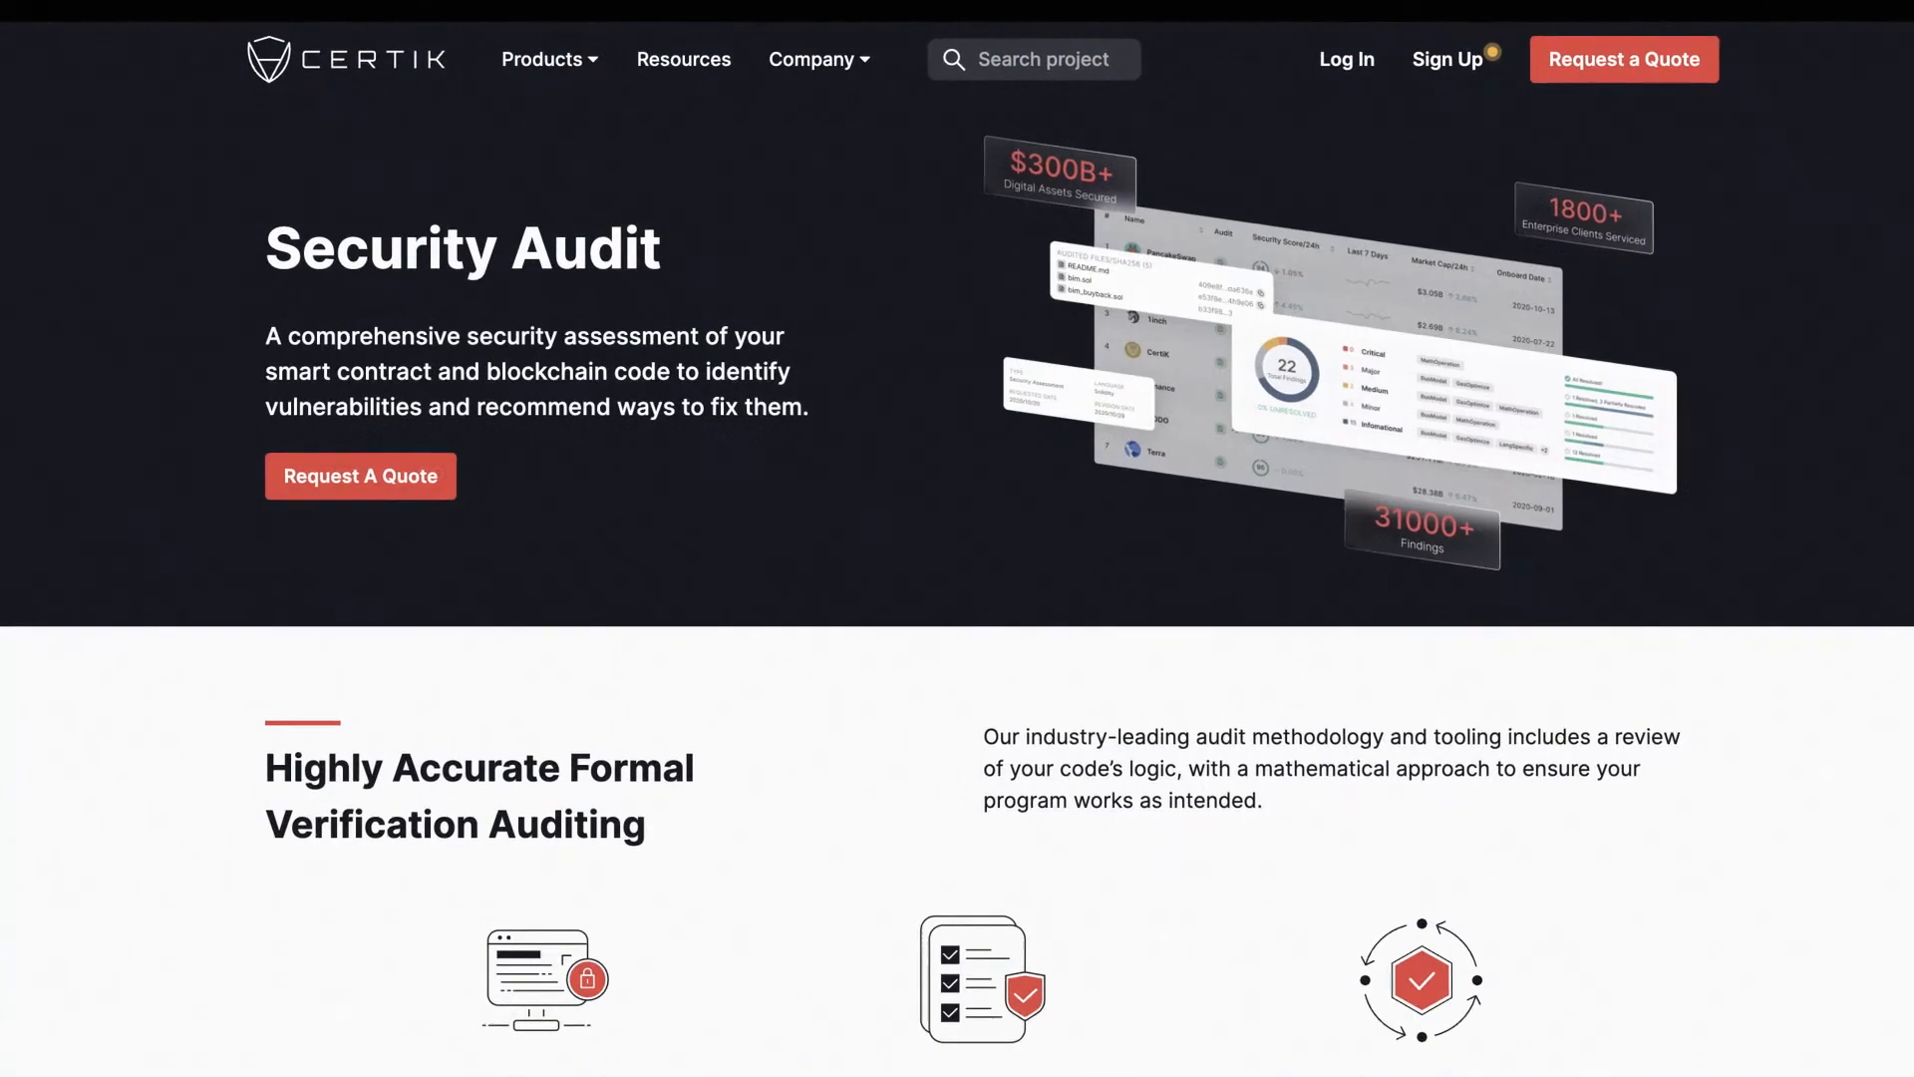
scroll(down, 3)
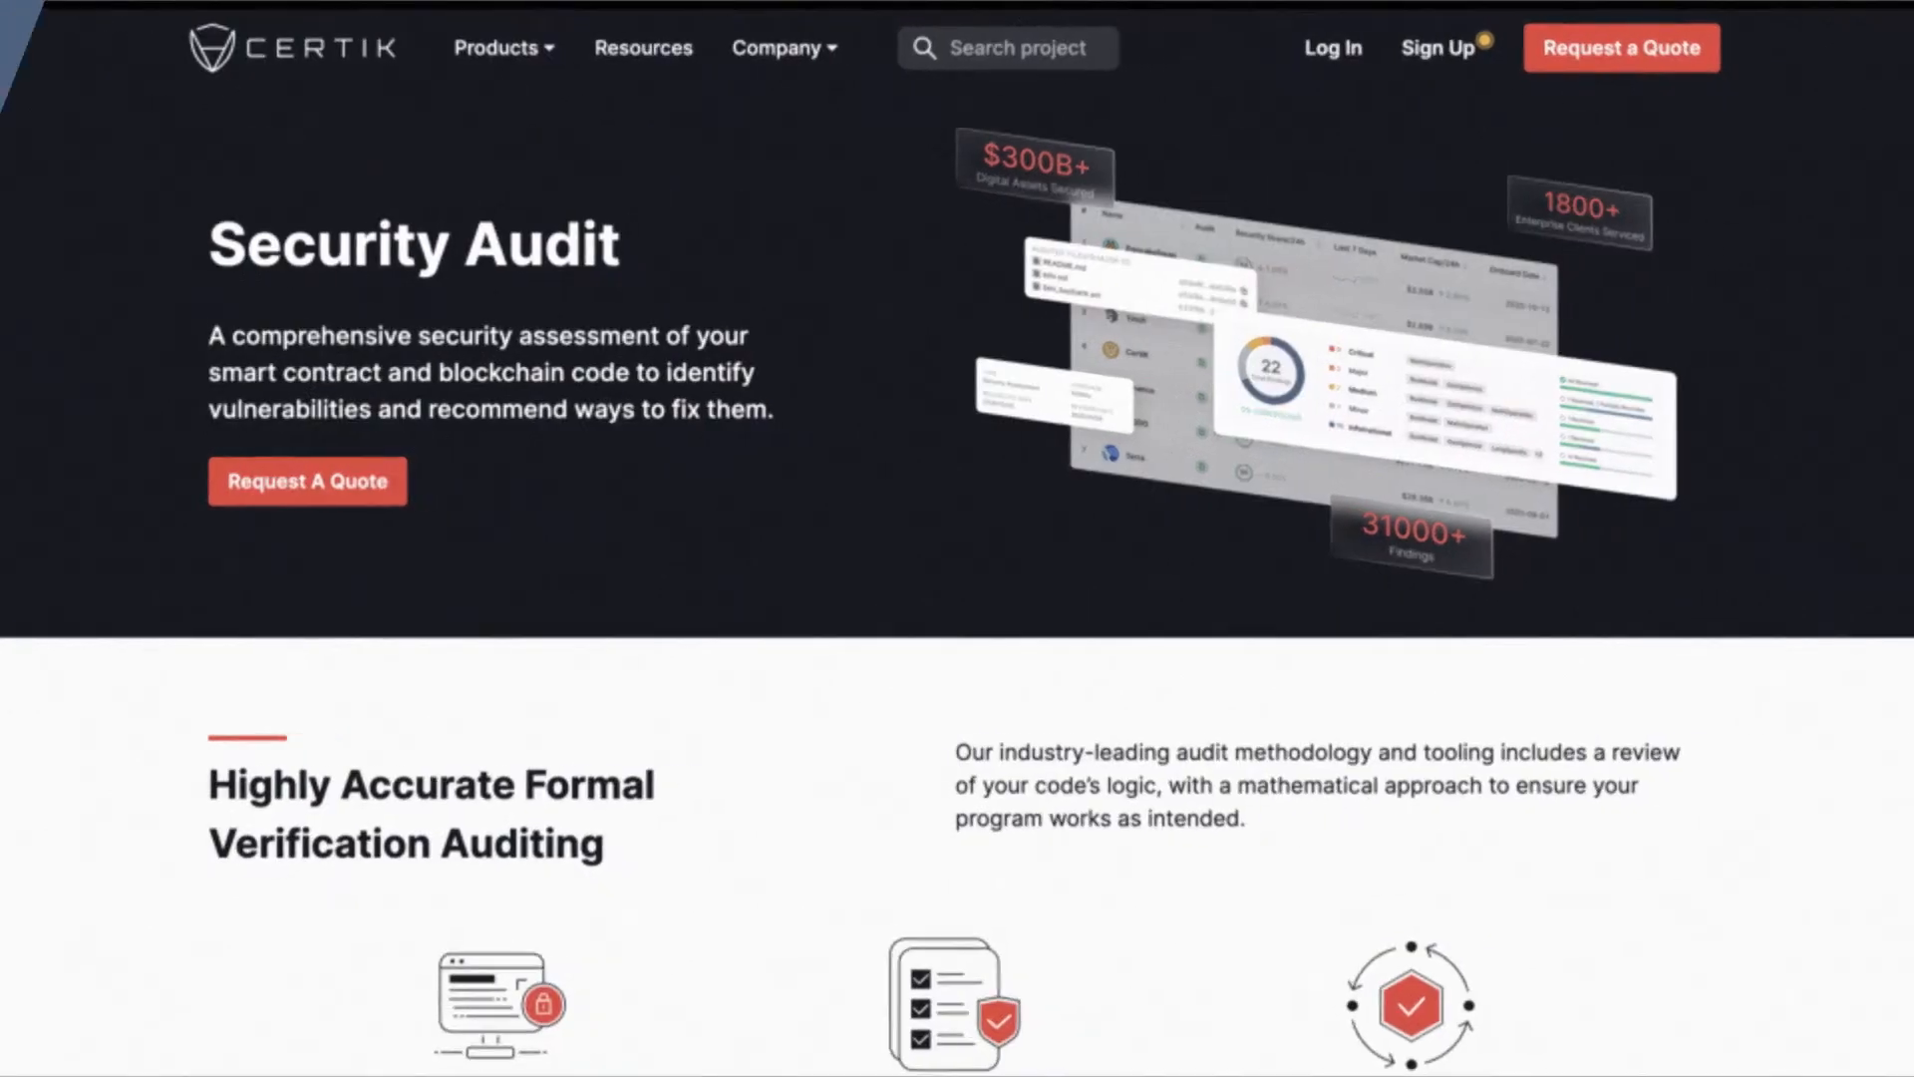